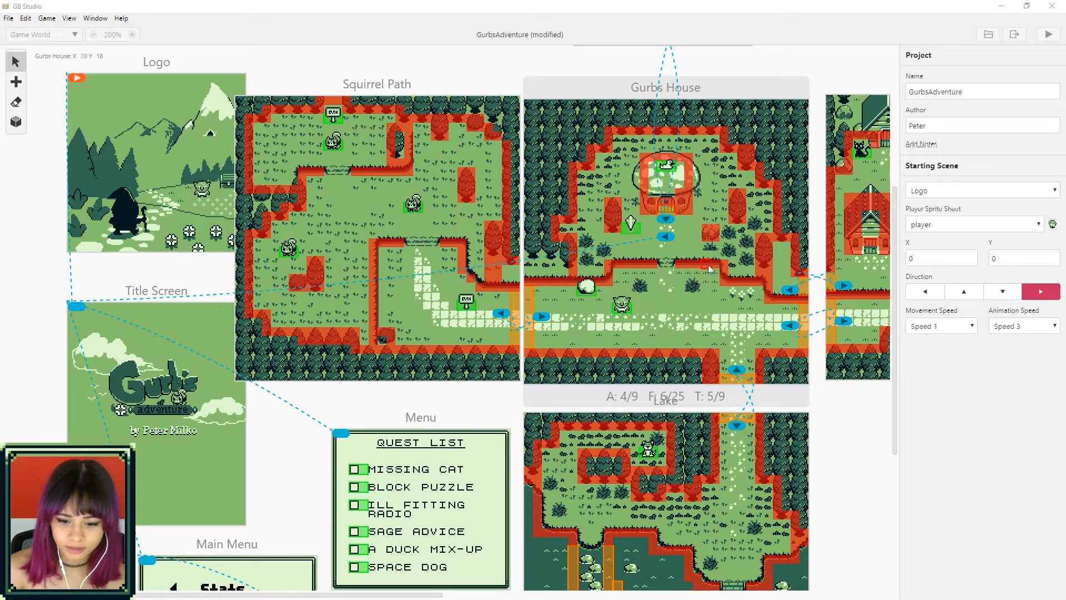
mouse_move(623, 267)
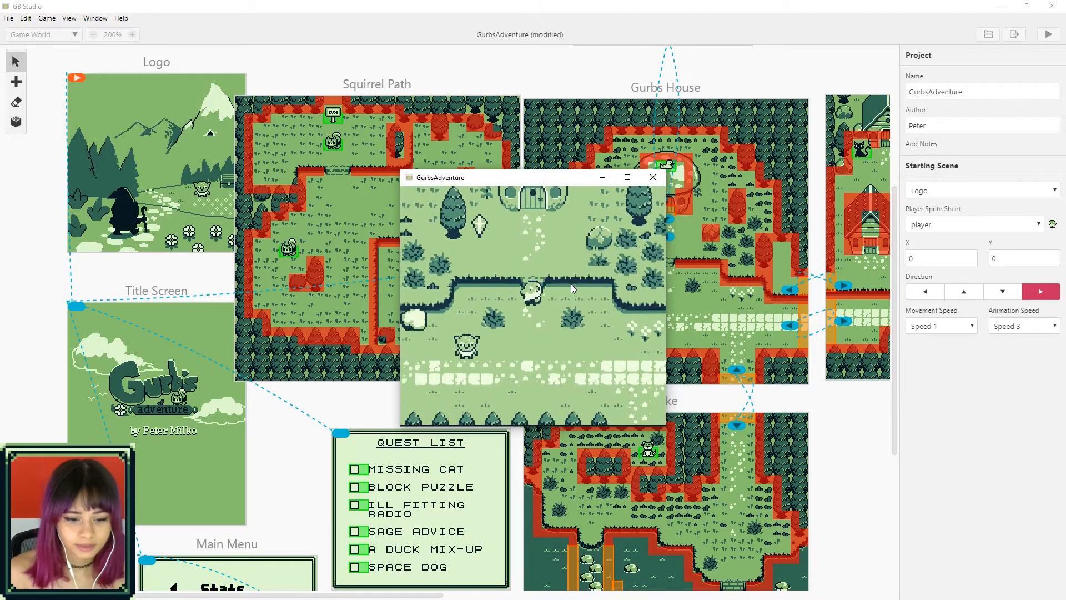
Step: Close the game preview, place a trigger on the Gurbs House cliff ledge, and begin naming it 'cliffju'
click(652, 177)
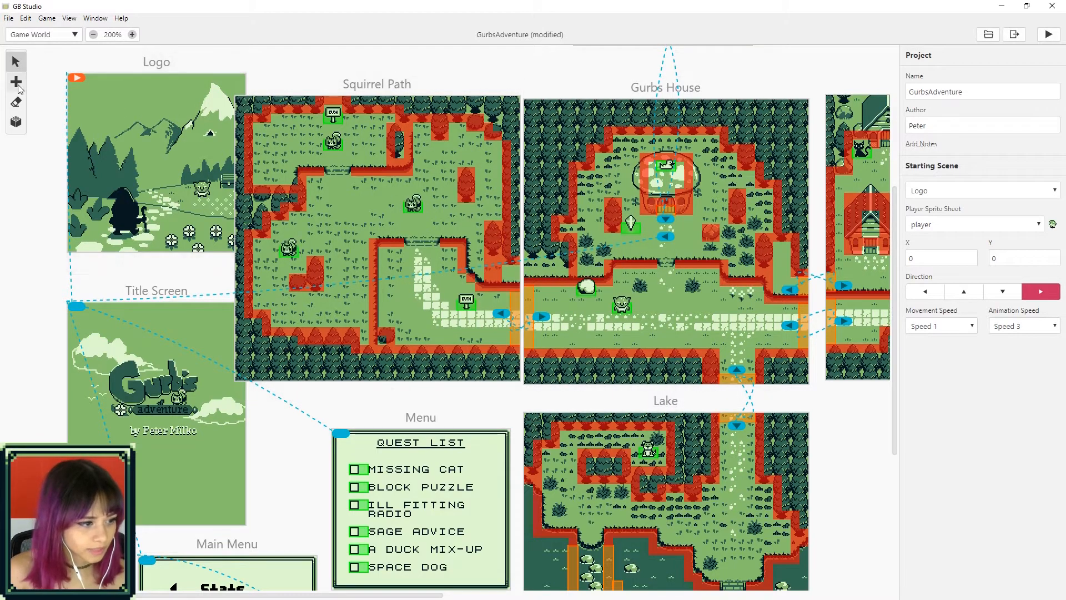
click(16, 81)
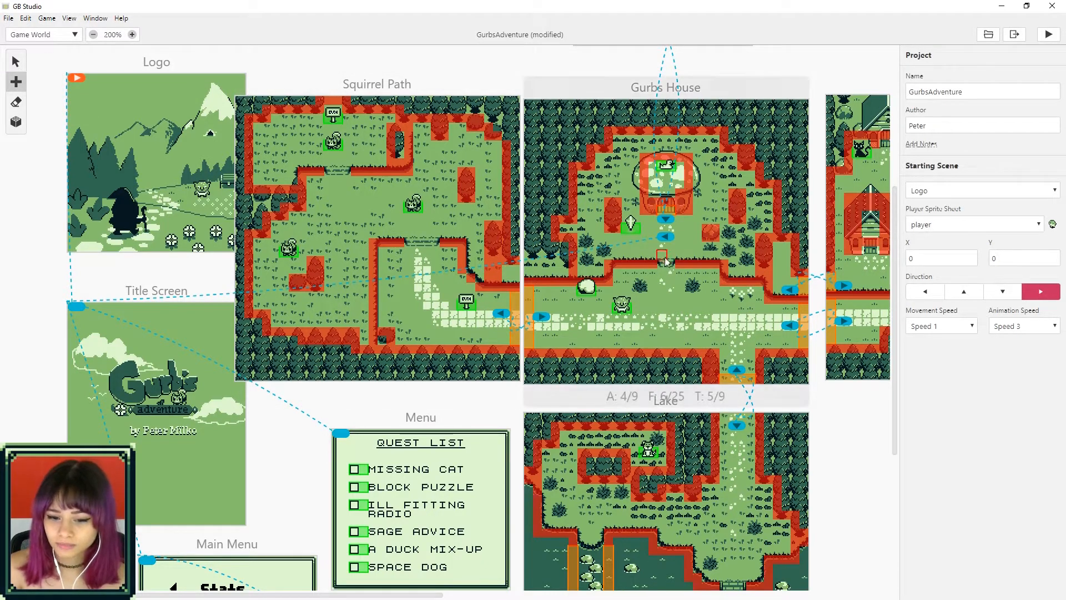
mouse_move(677, 257)
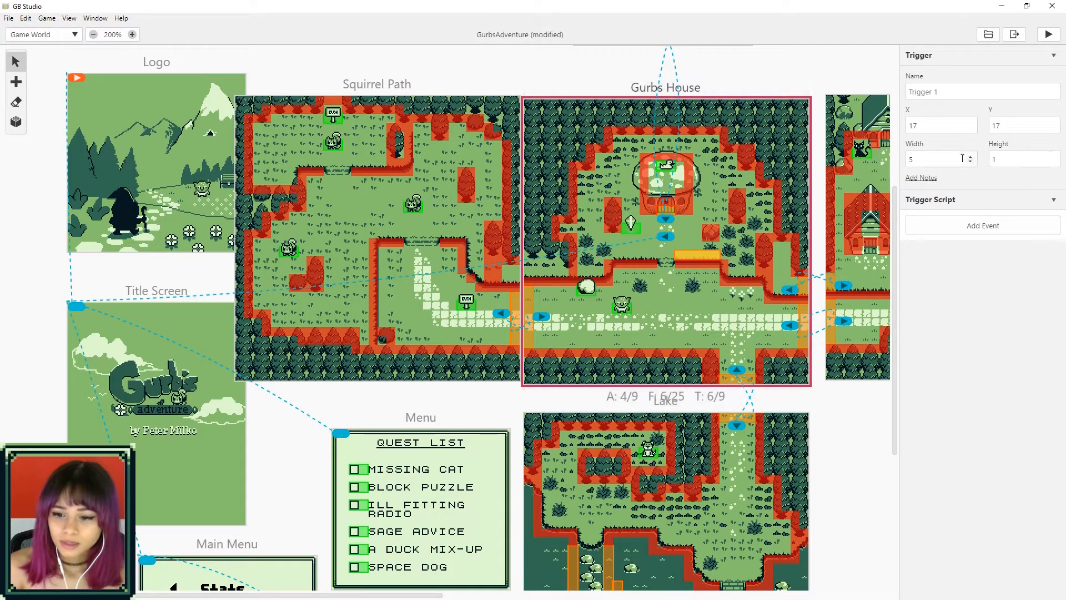
click(981, 91)
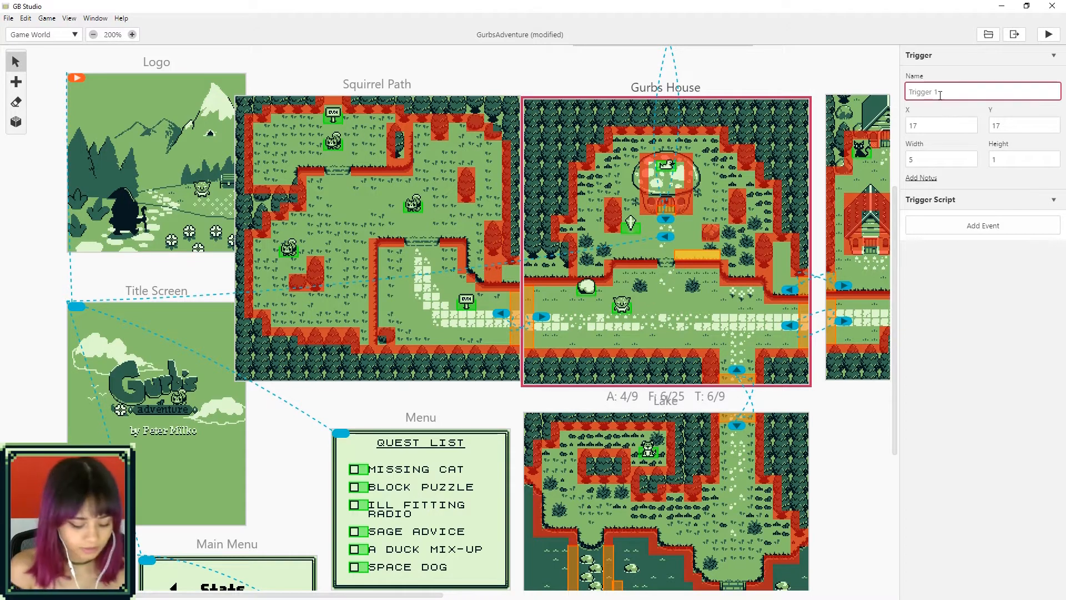
text(cliffjump1)
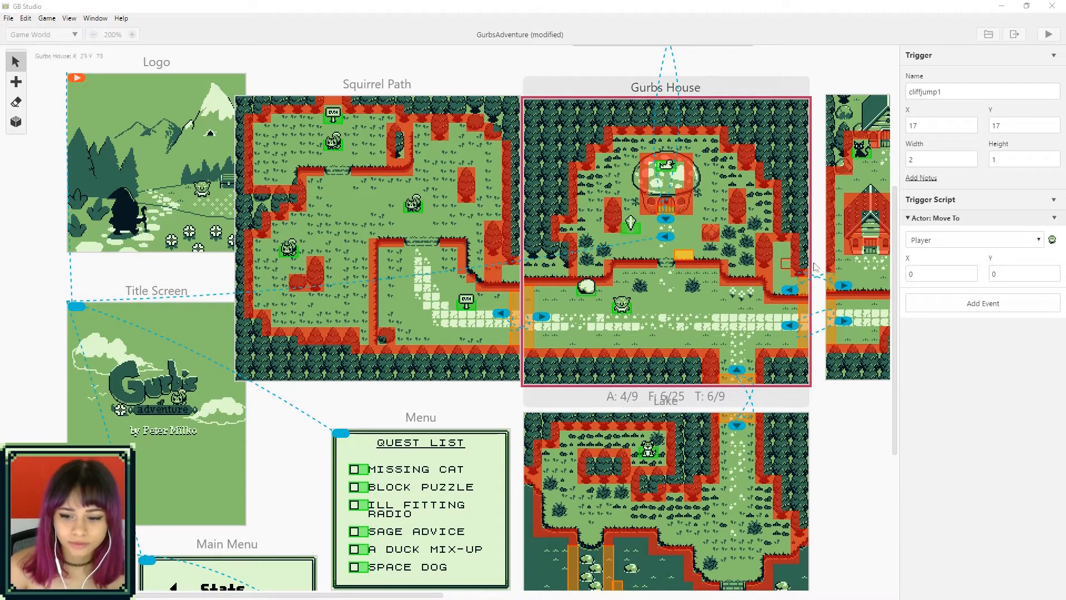
mouse_move(677, 275)
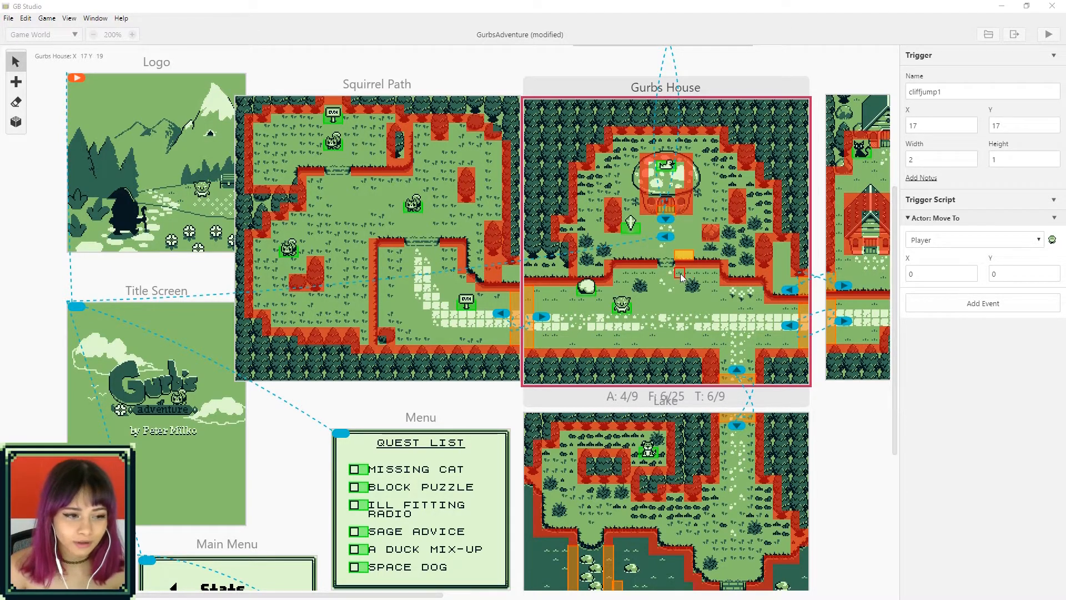
mouse_move(684, 279)
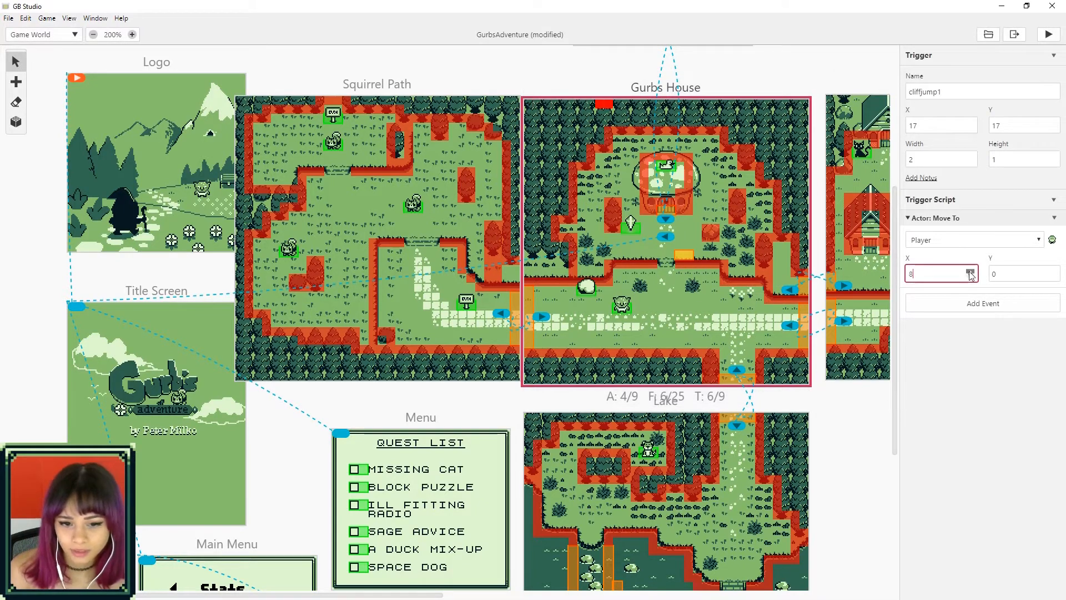
Step: Enter 17 and 15 as coordinates in the player's Actor: Move To event
text(17)
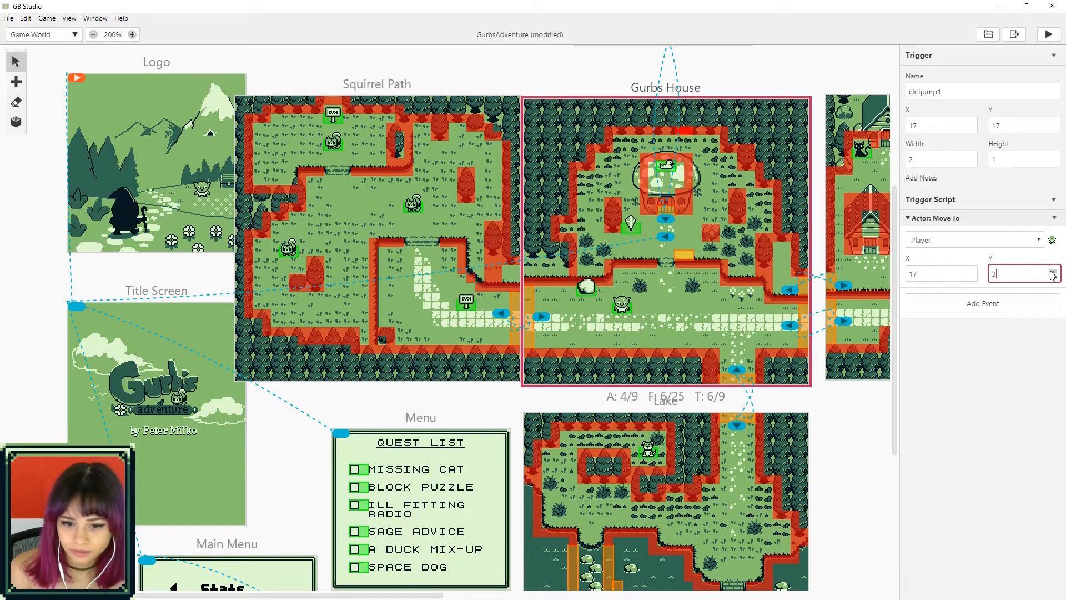
text(15)
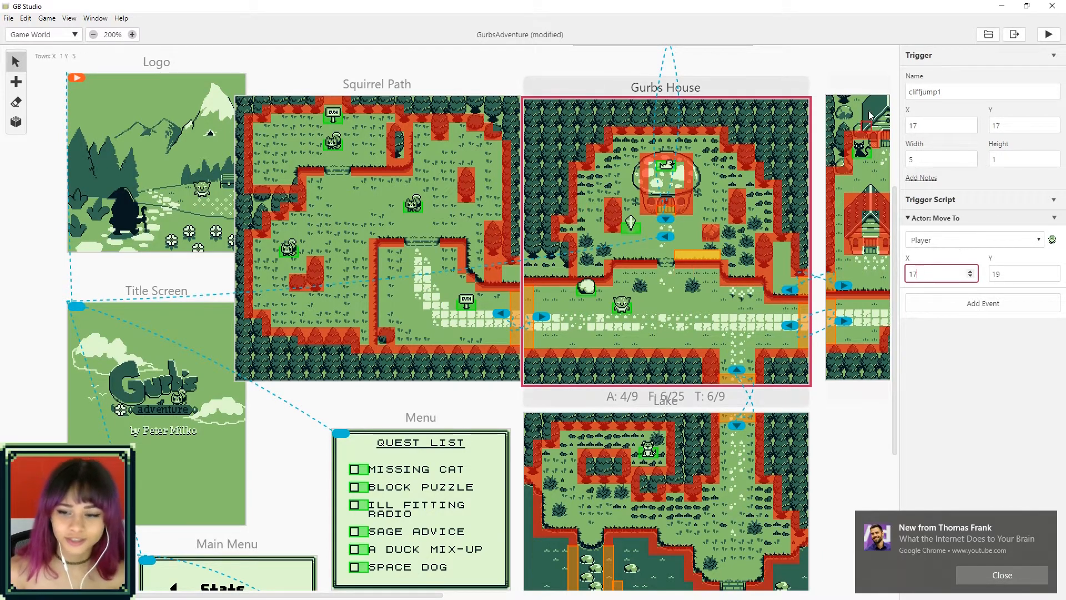
click(1048, 34)
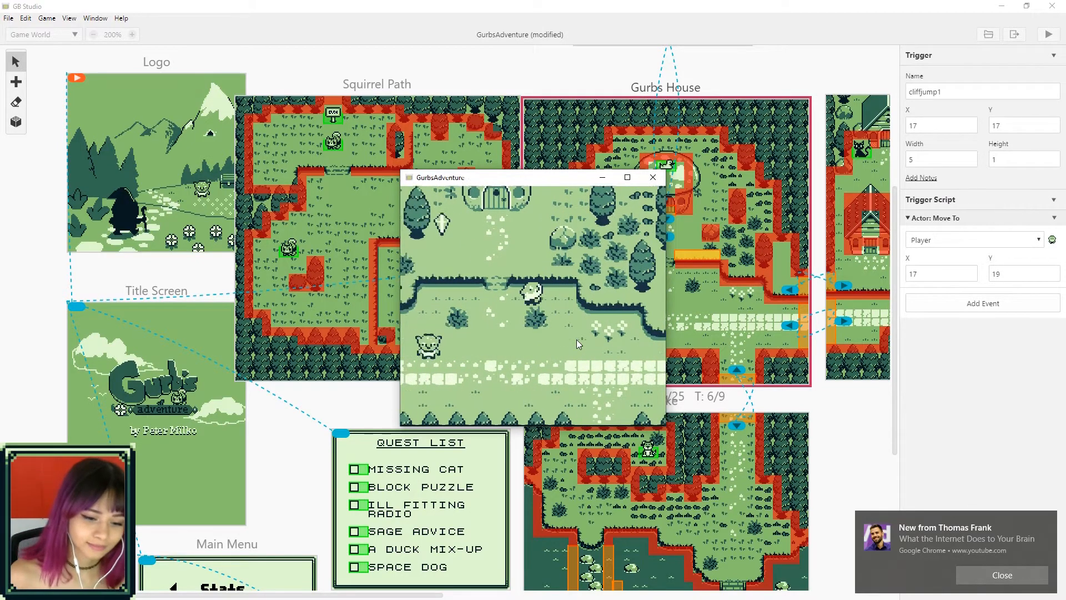
click(652, 177)
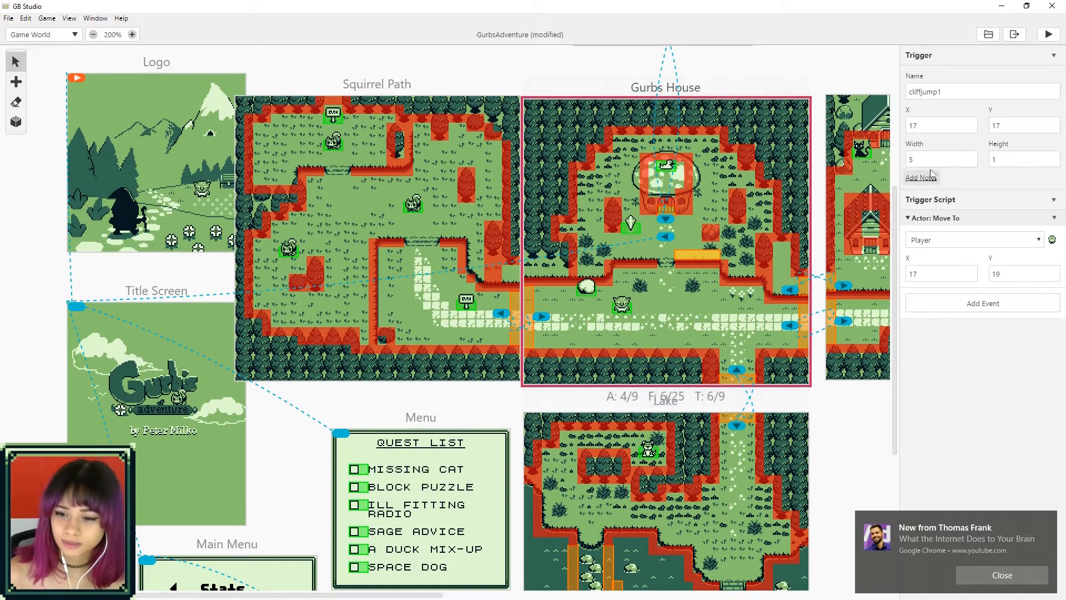
Step: Reduce the cliffjump1 trigger width from 5 tiles down to 2
click(970, 163)
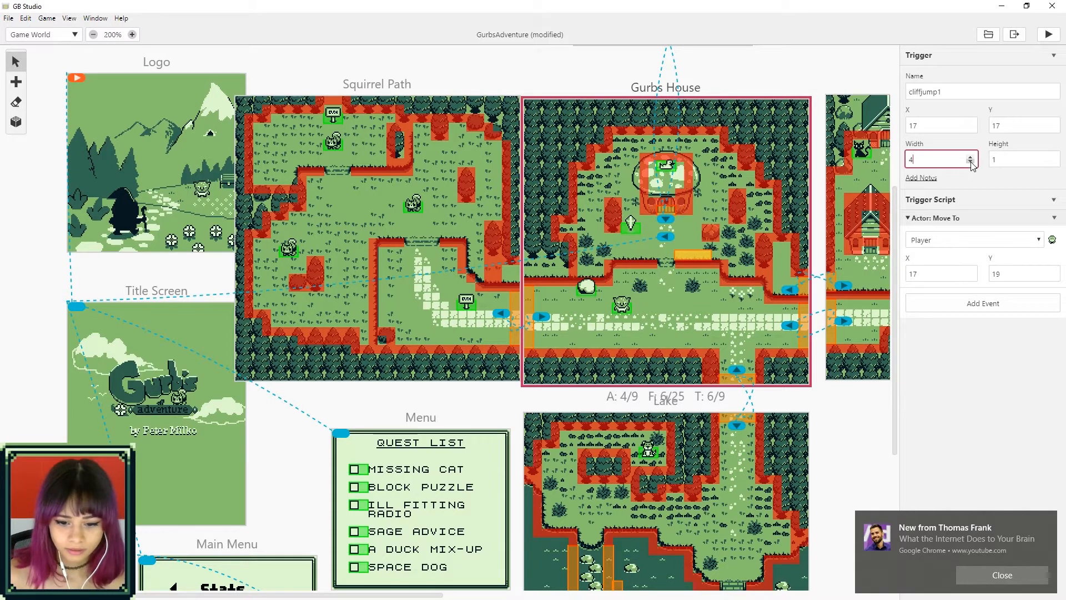
click(970, 162)
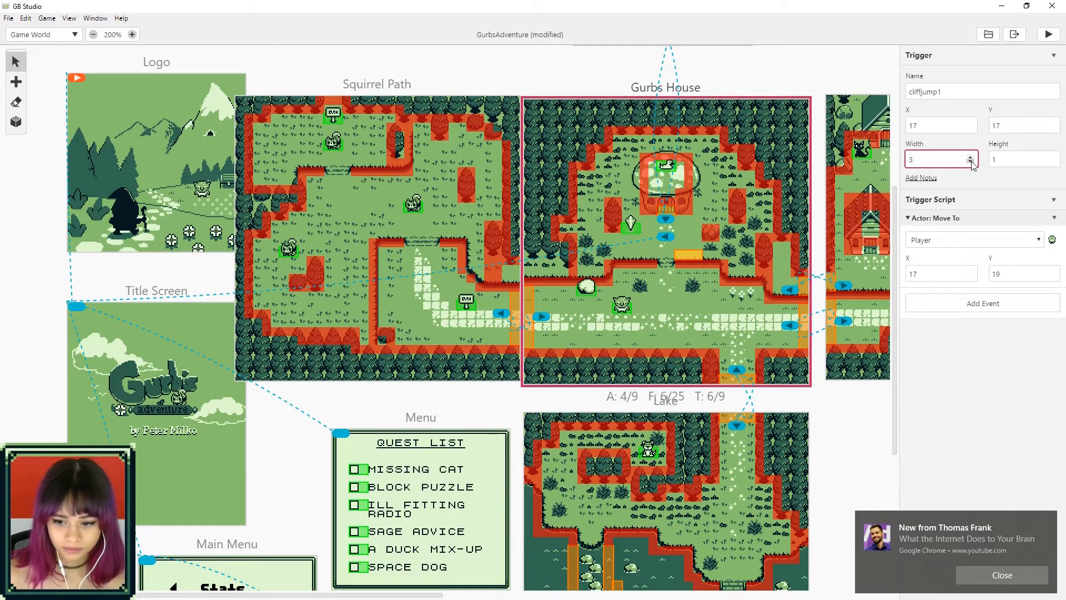
click(970, 163)
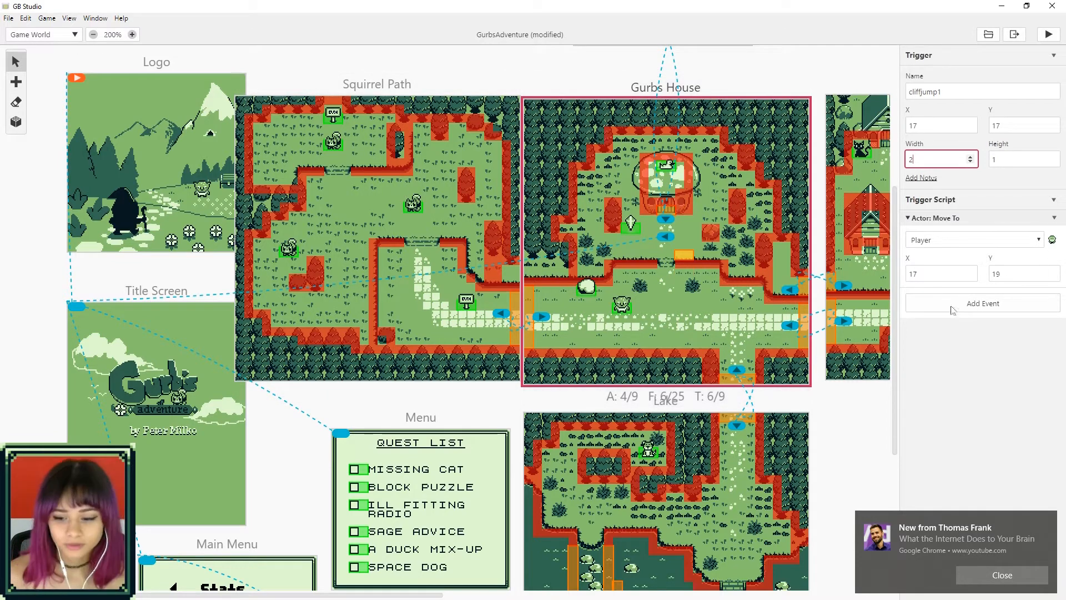
Step: Add an Actor: Emote Bubble (Player, Shock) event before Move To, then test-run the game
click(982, 303)
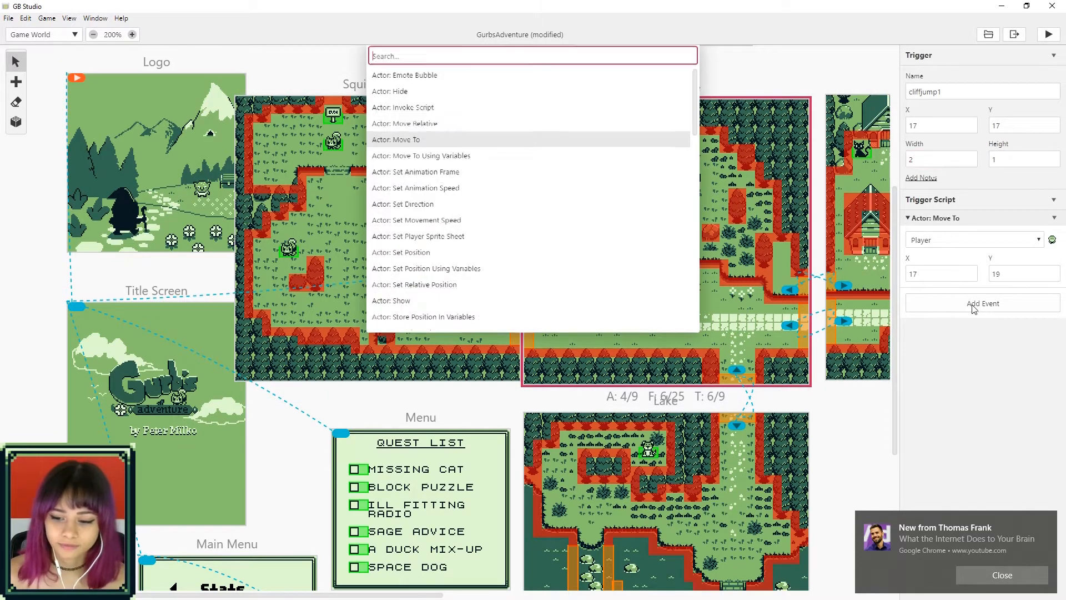
mouse_move(424, 81)
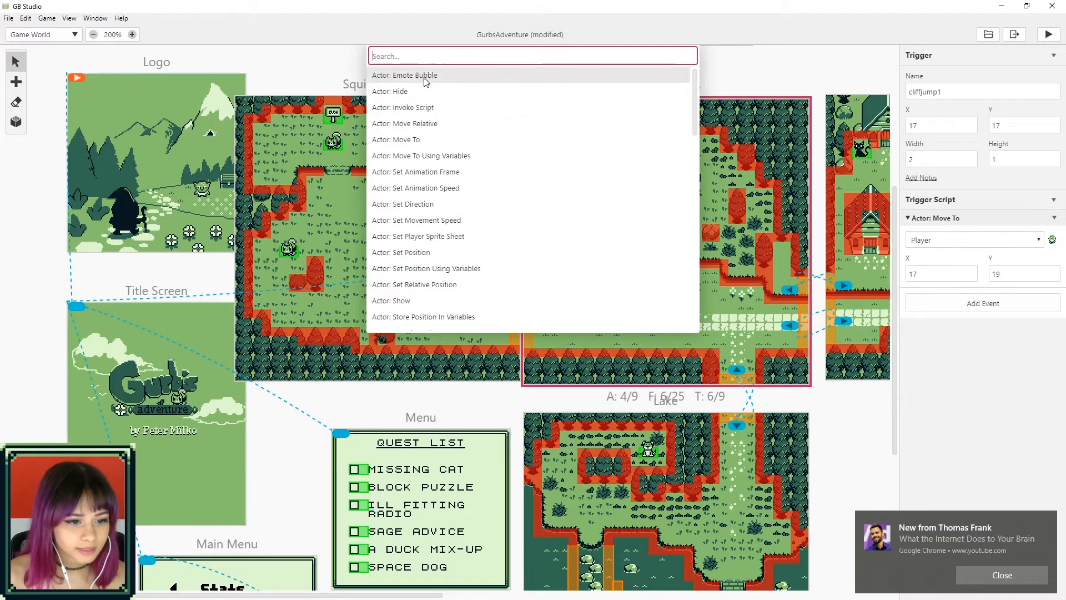
click(404, 75)
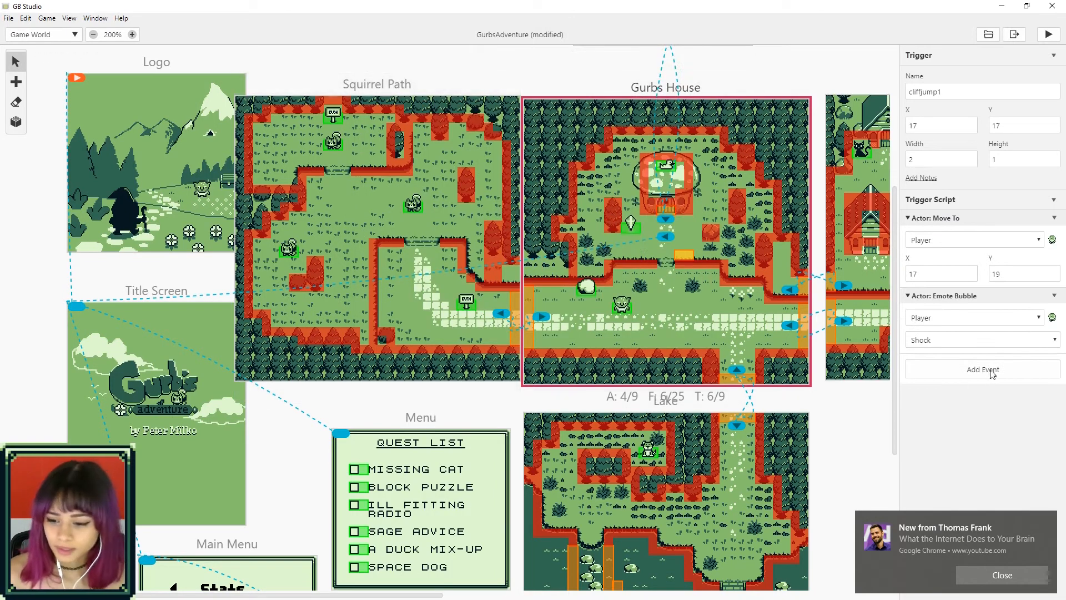
mouse_move(944, 296)
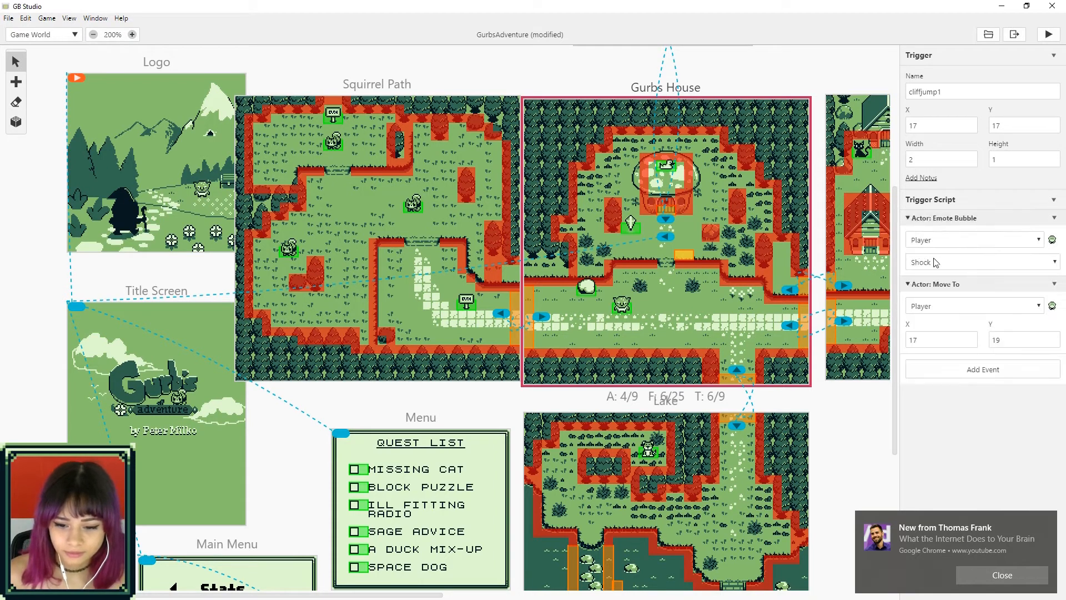
click(1048, 34)
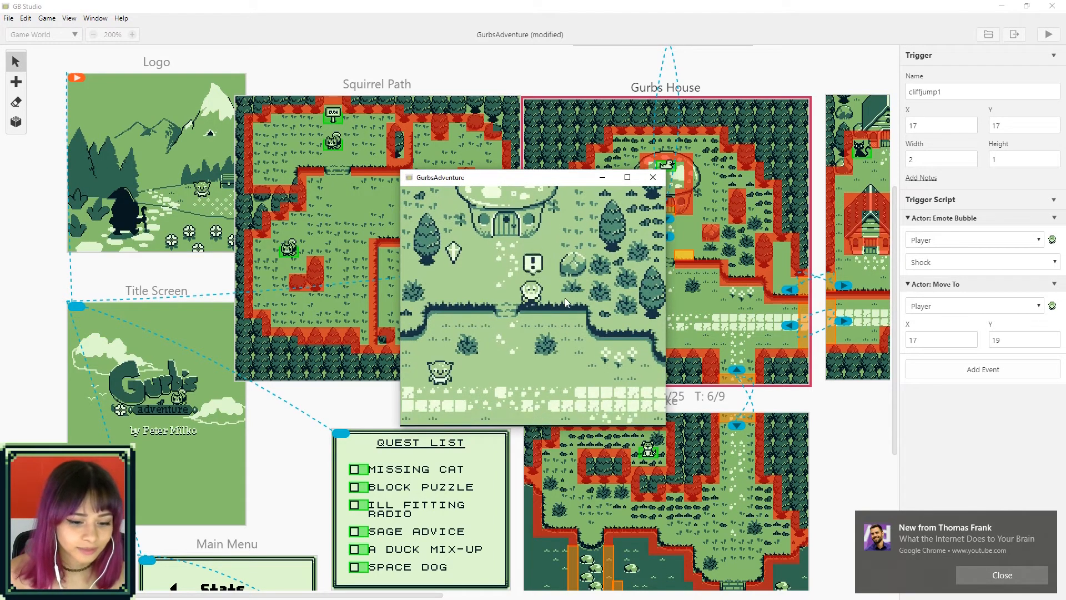
click(652, 178)
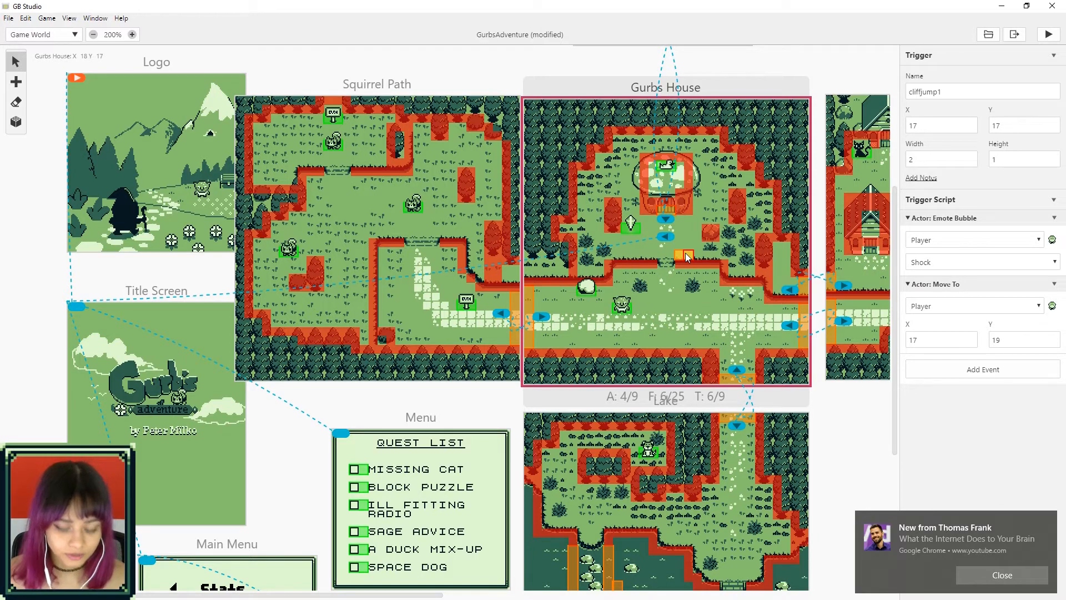
Step: Place a cliffjump1 copy at 19, 17 and drag its Move To landing spot to 19, 19
click(687, 257)
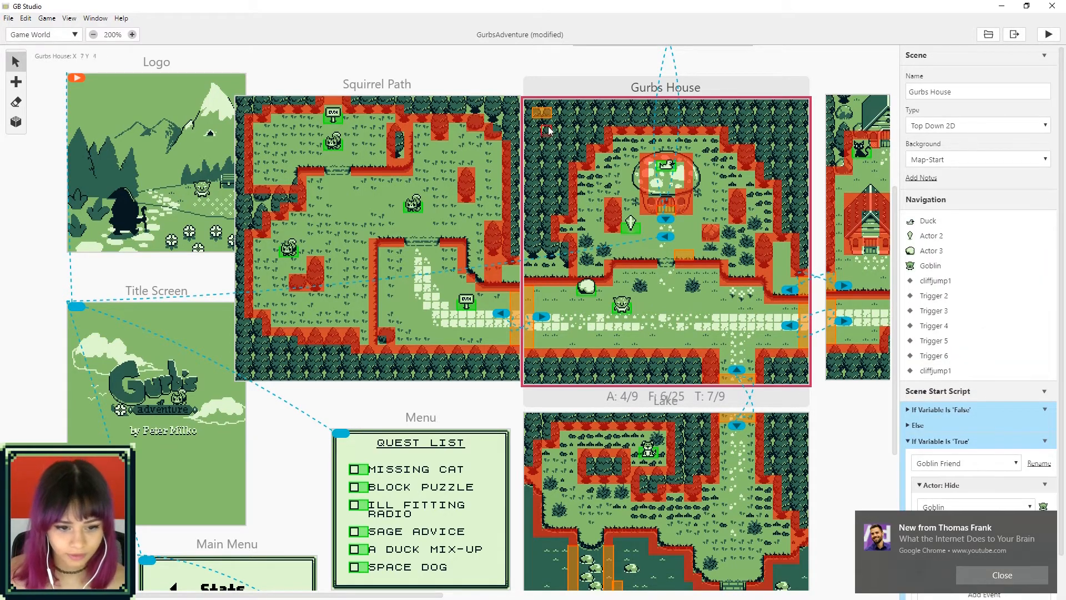
click(700, 255)
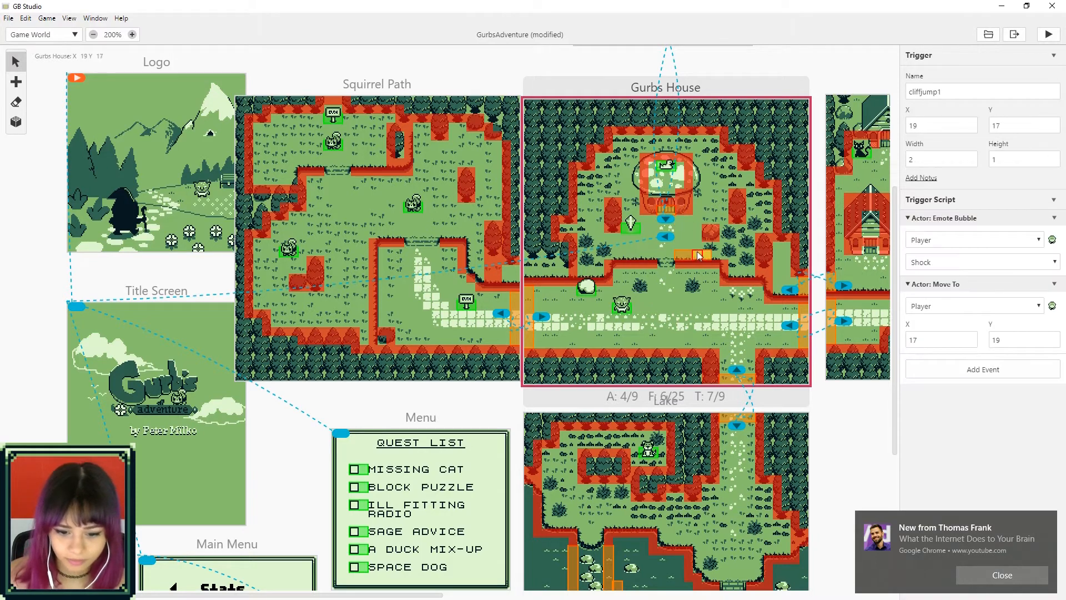
mouse_move(707, 257)
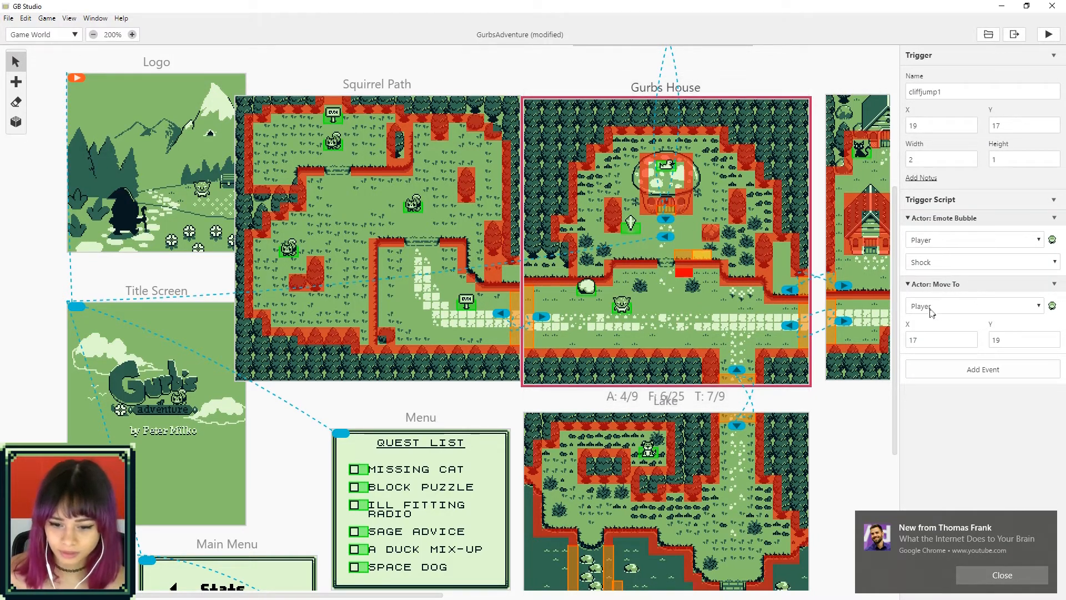
mouse_move(697, 274)
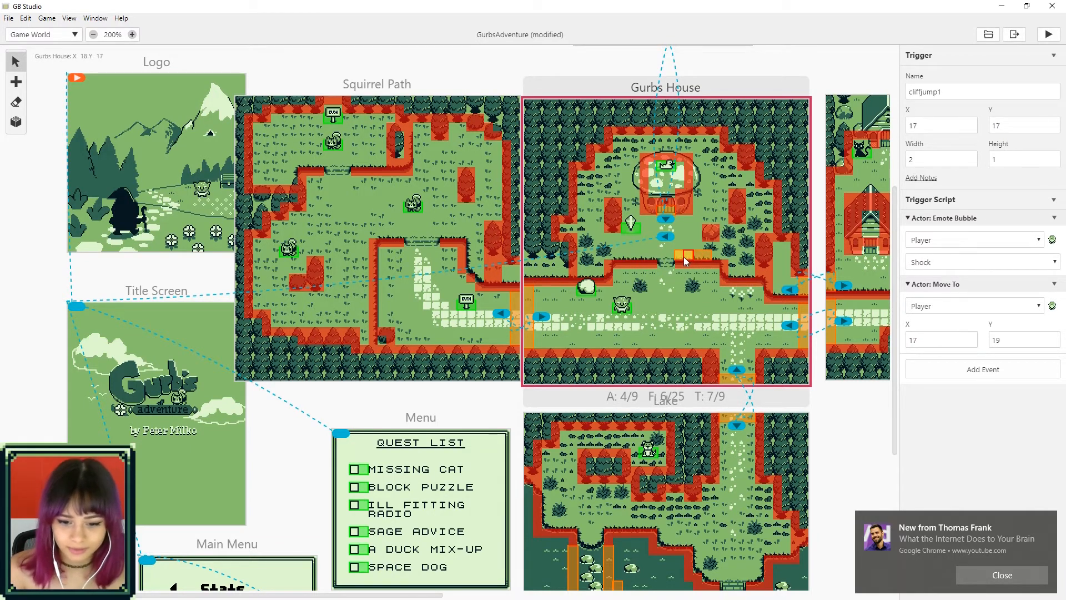
drag(686, 257, 700, 257)
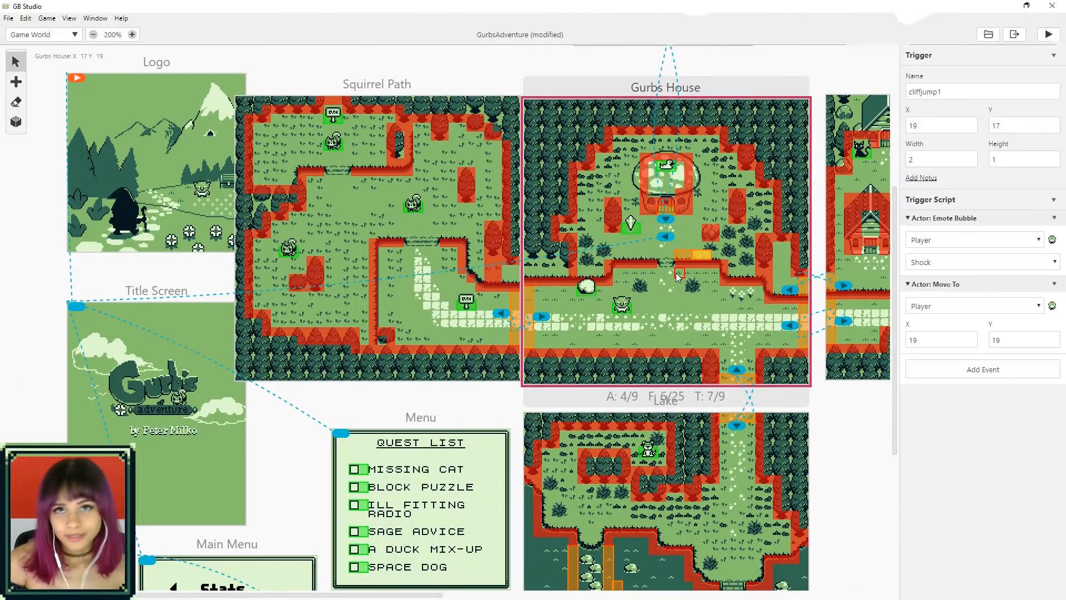